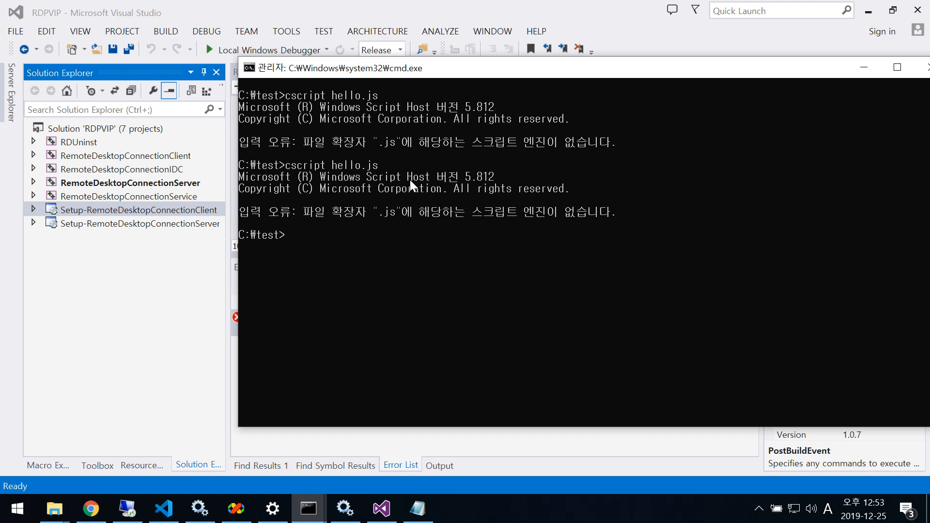
- Rerun cscript hello.js, confirm the missing .js script engine error, and return to Visual Studio
{"action": "type", "text": "cscript hello.js"}
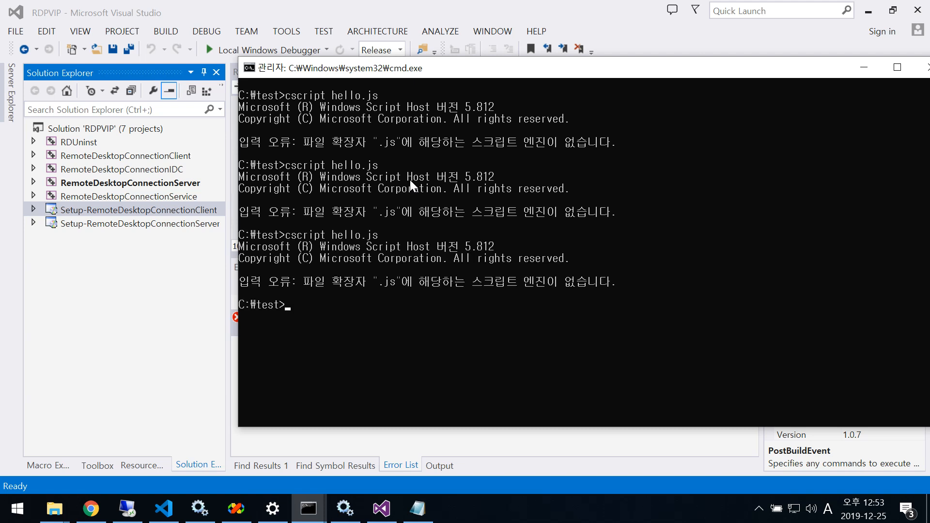
{"action": "left_click", "coordinate": [380, 509]}
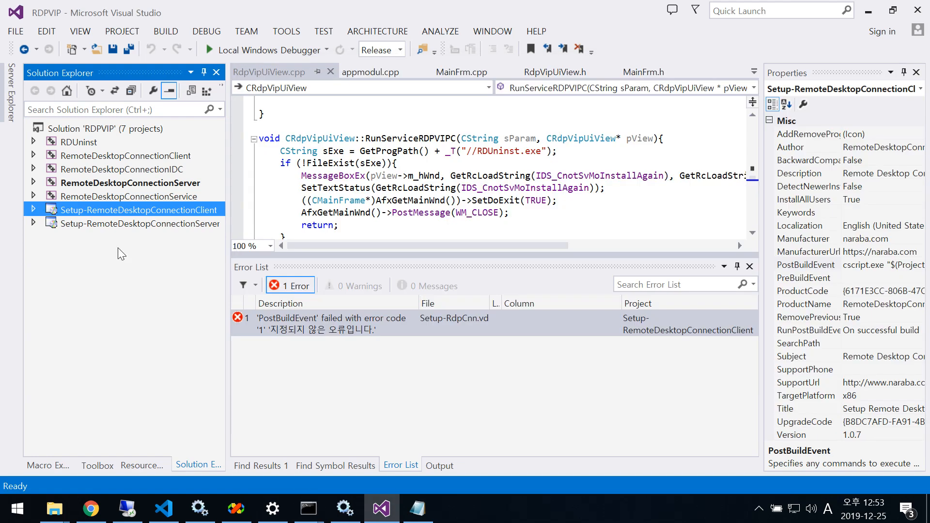
- Build Setup-RemoteDesktopConnectionClient and select its PostBuildEvent error in the Error List
{"action": "right_click", "coordinate": [139, 209]}
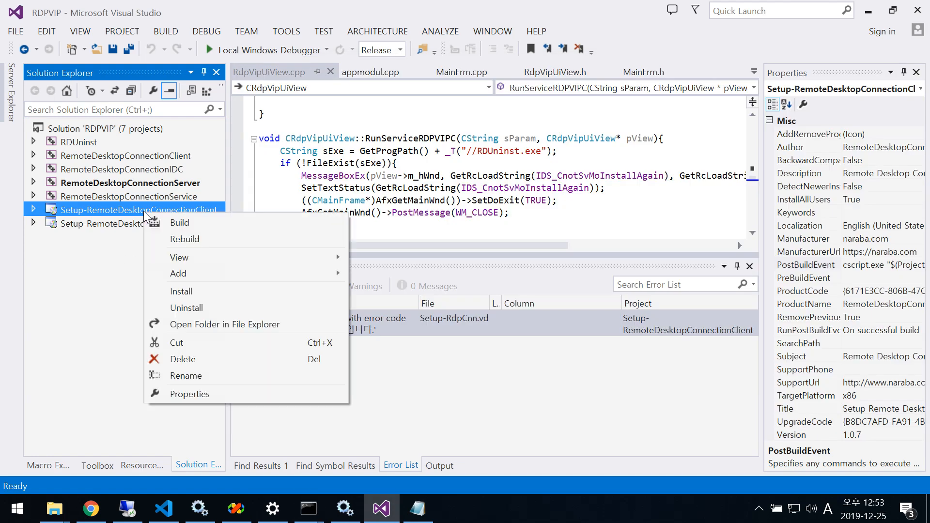
{"action": "left_click", "coordinate": [179, 222]}
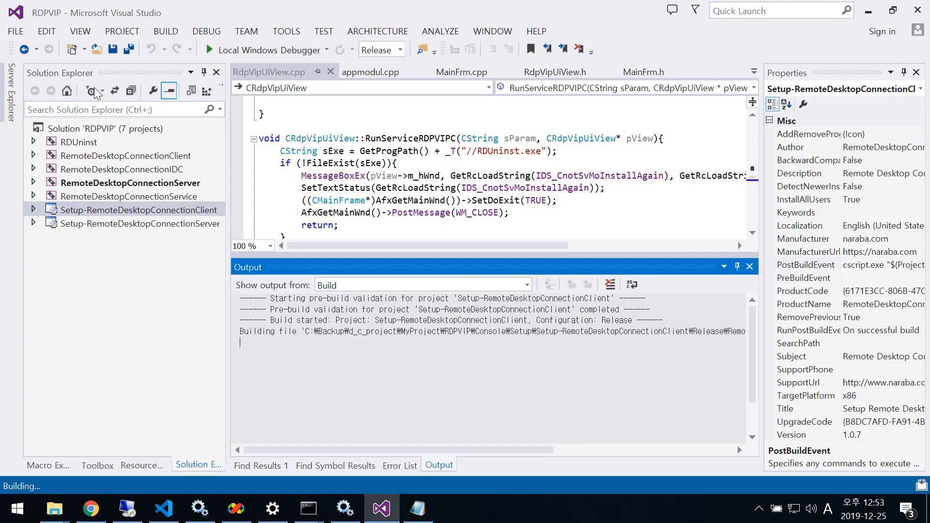
{"action": "left_click", "coordinate": [401, 465]}
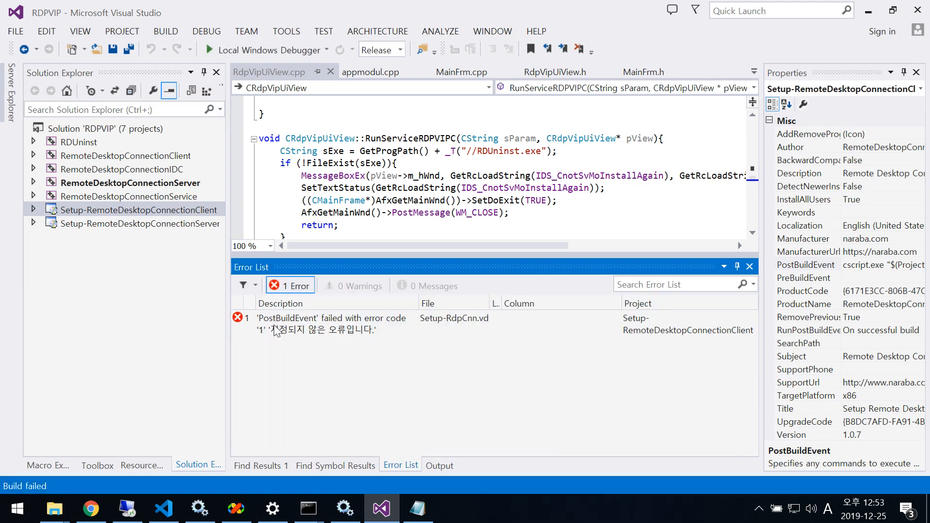
{"action": "mouse_move", "coordinate": [355, 334]}
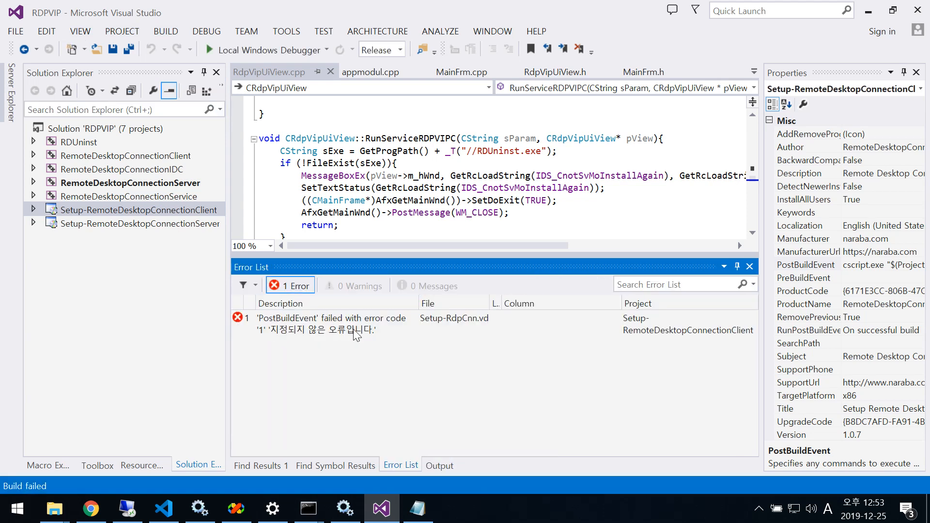
{"action": "left_click", "coordinate": [332, 323]}
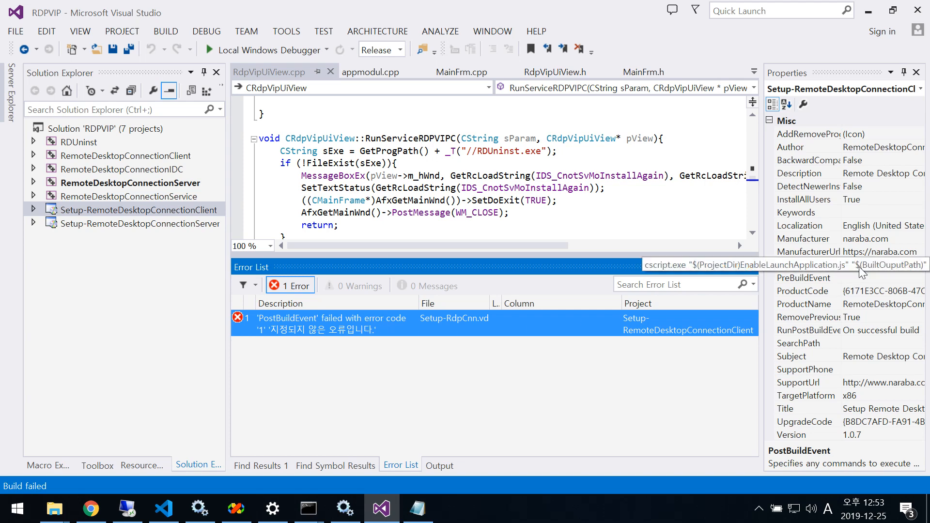
- View the PostBuildEvent command running cscript.exe on EnableLaunchApplication.js, closing it unchanged
{"action": "left_click", "coordinate": [807, 265]}
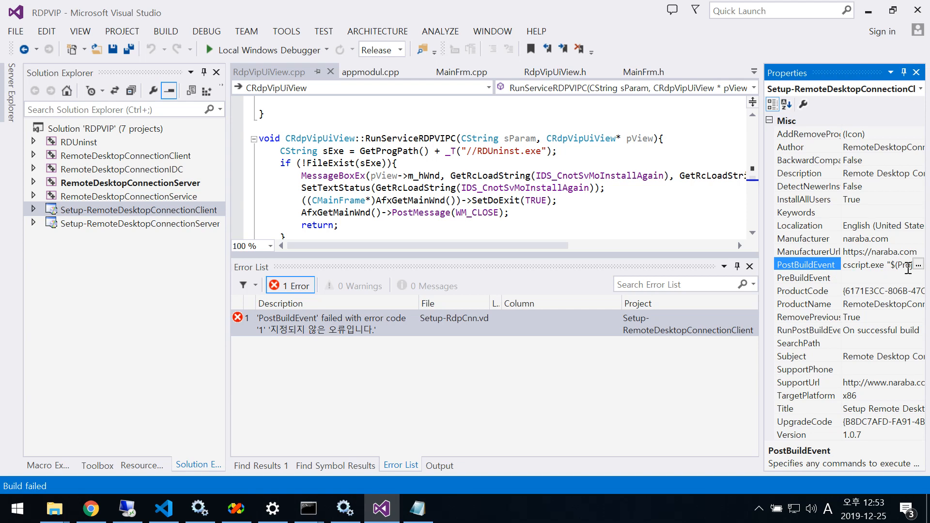
{"action": "left_click", "coordinate": [920, 264]}
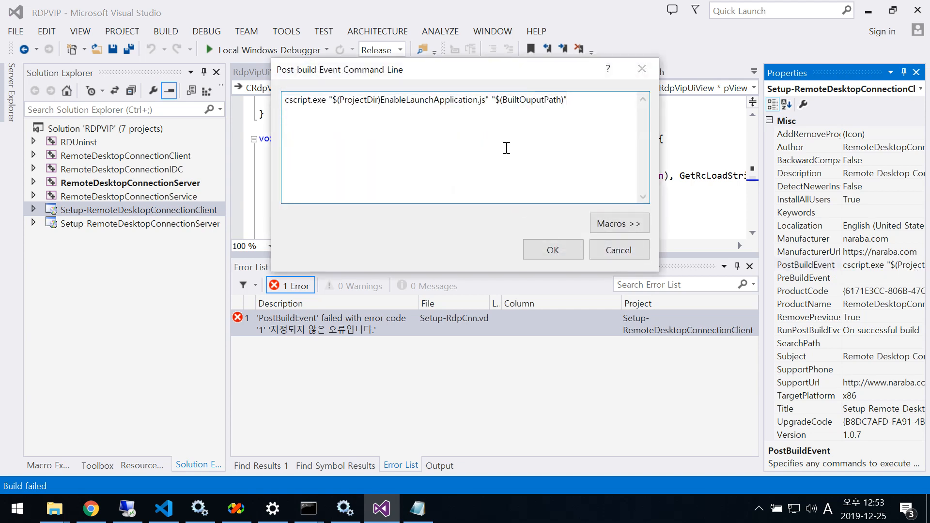
{"action": "mouse_move", "coordinate": [421, 107]}
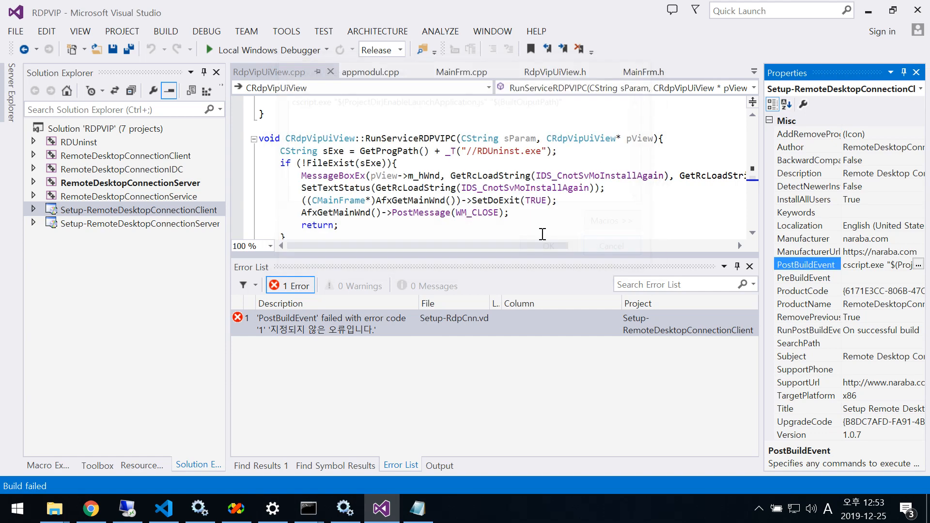
{"action": "left_click", "coordinate": [97, 128]}
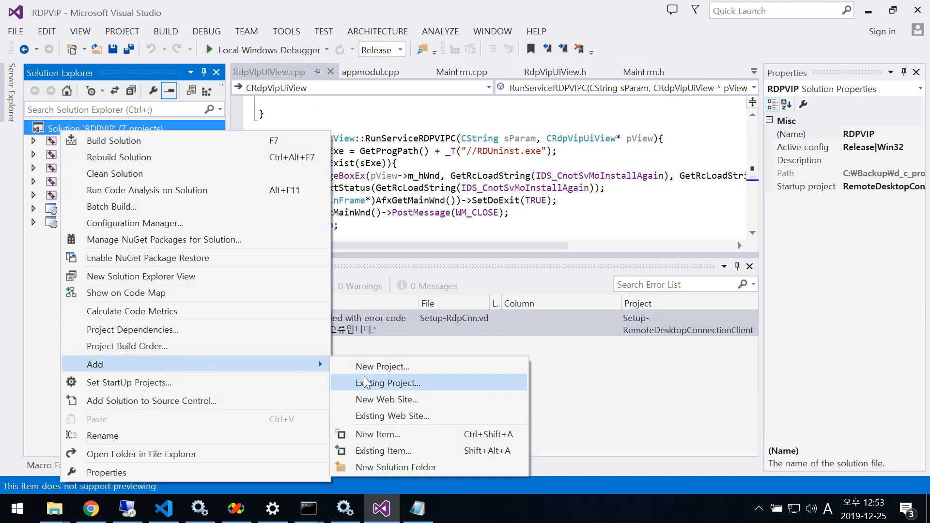
{"action": "left_click", "coordinate": [382, 367]}
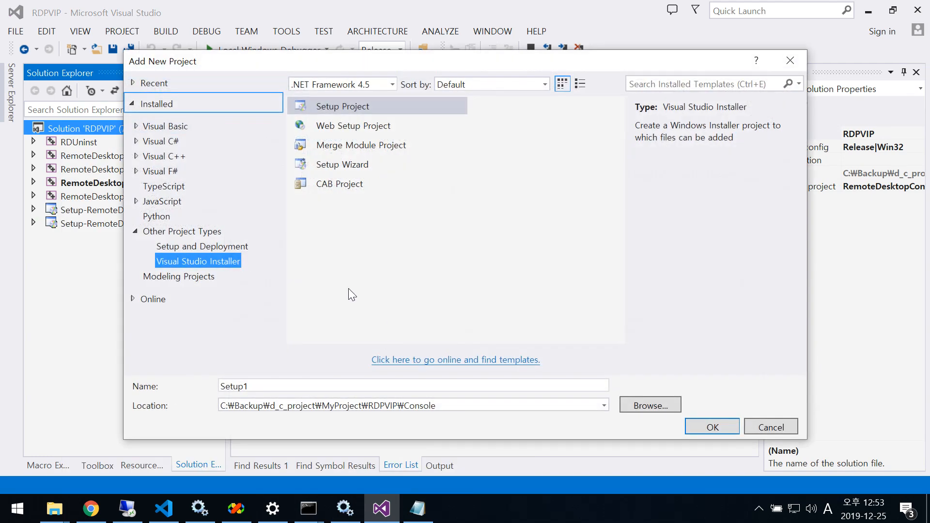
{"action": "mouse_move", "coordinate": [245, 268]}
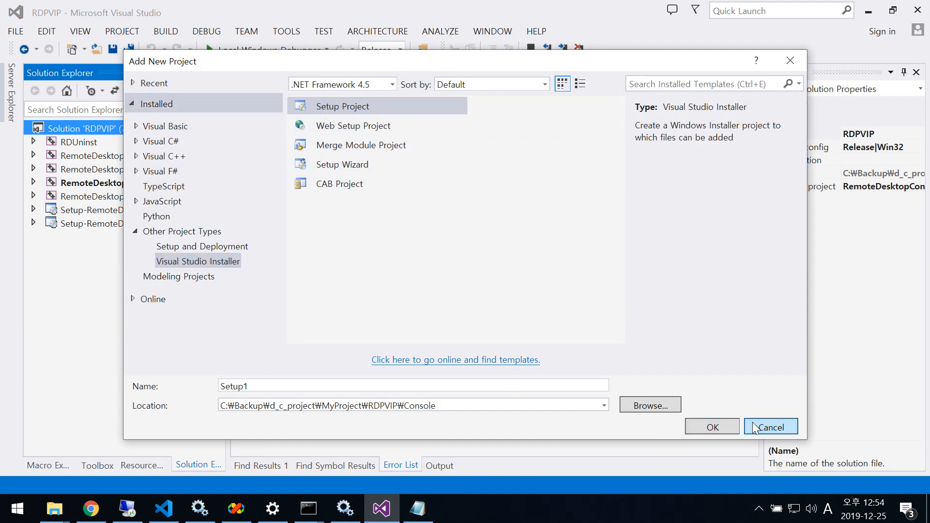
{"action": "left_click", "coordinate": [771, 427]}
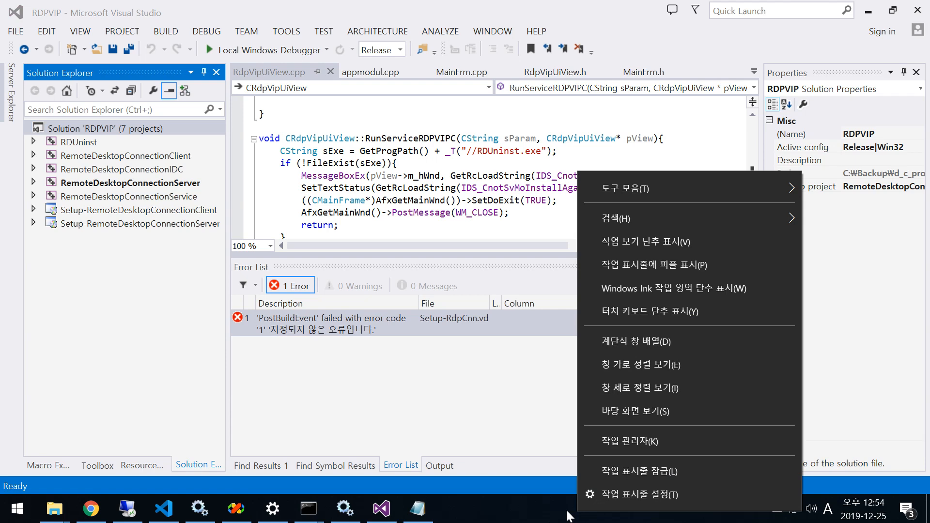
{"action": "mouse_move", "coordinate": [634, 444]}
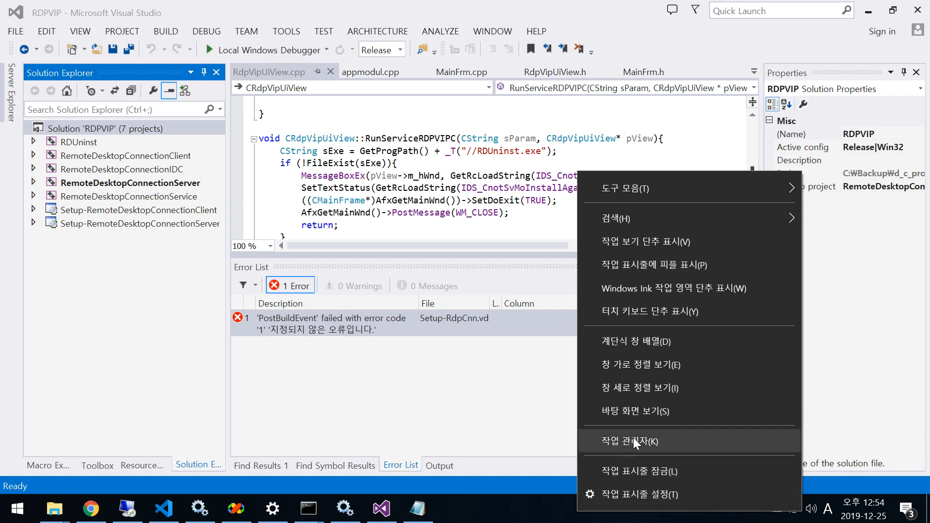
- Launch cmd with administrative privileges through Task Manager's Run new task
{"action": "left_click", "coordinate": [627, 442]}
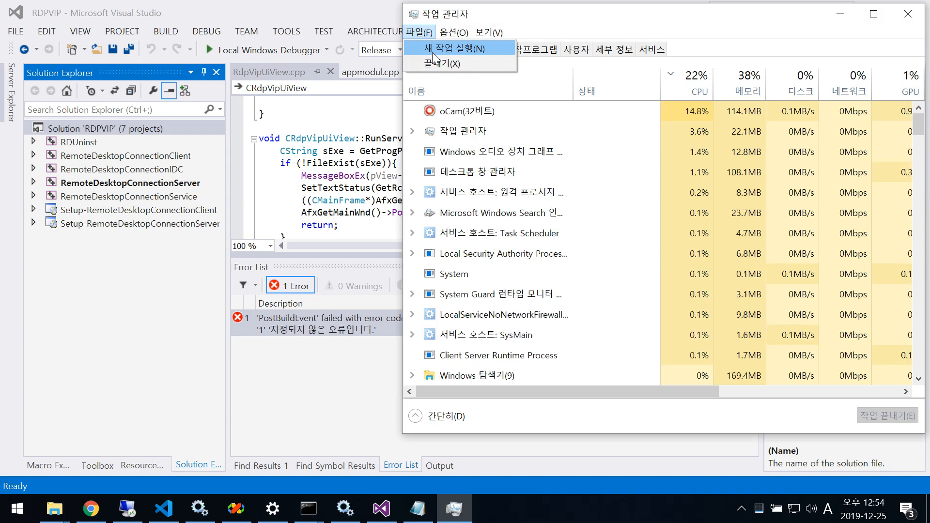
{"action": "left_click", "coordinate": [452, 48]}
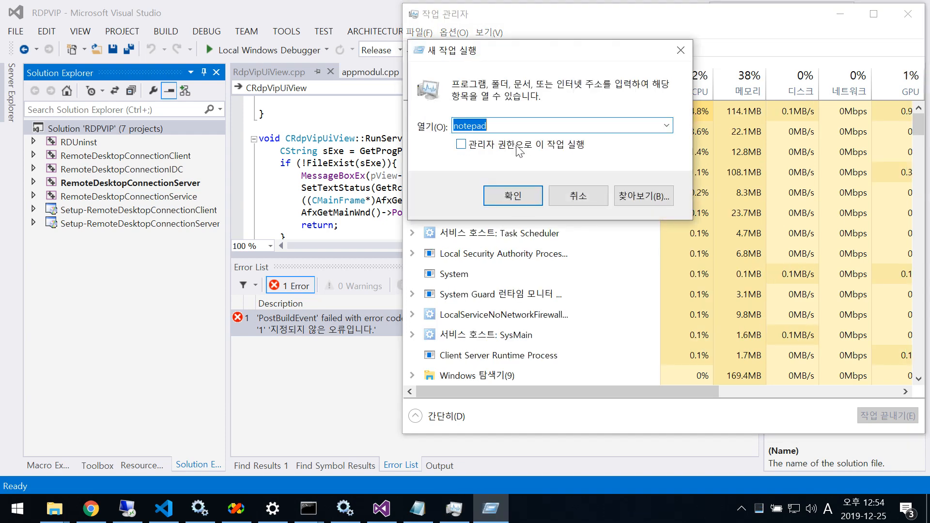
{"action": "type", "text": "cmd"}
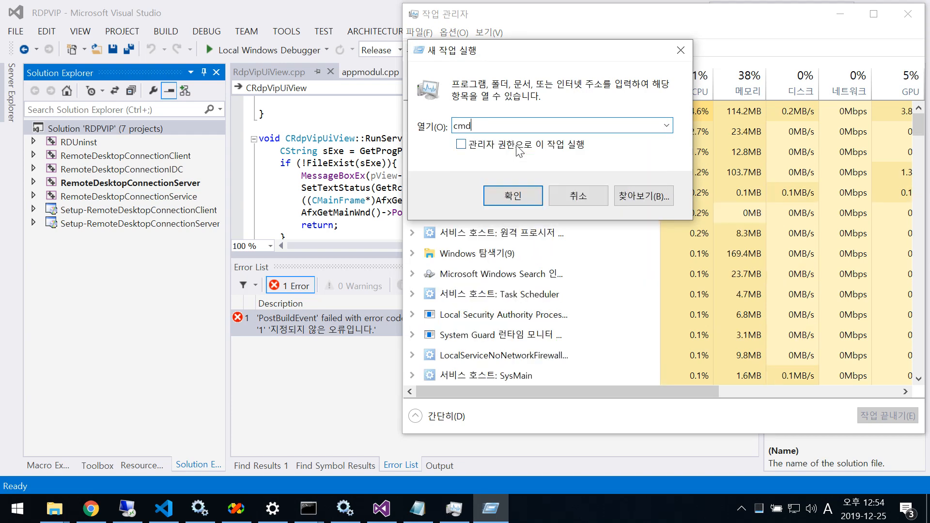
{"action": "left_click", "coordinate": [461, 145]}
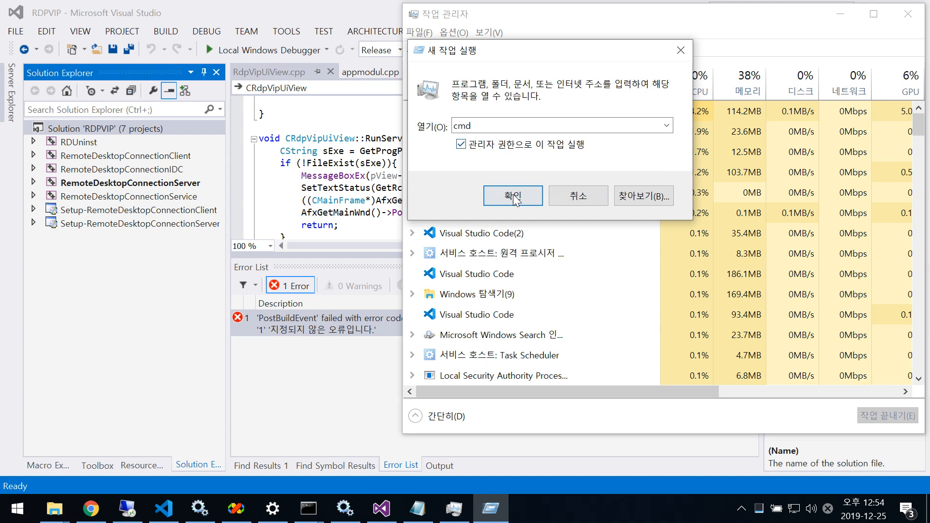
{"action": "left_click", "coordinate": [512, 195]}
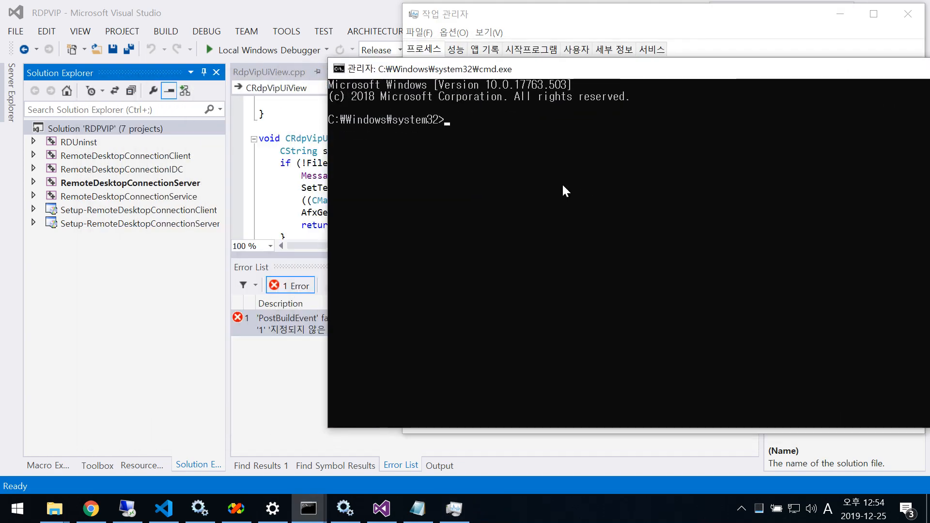
{"action": "mouse_move", "coordinate": [502, 191]}
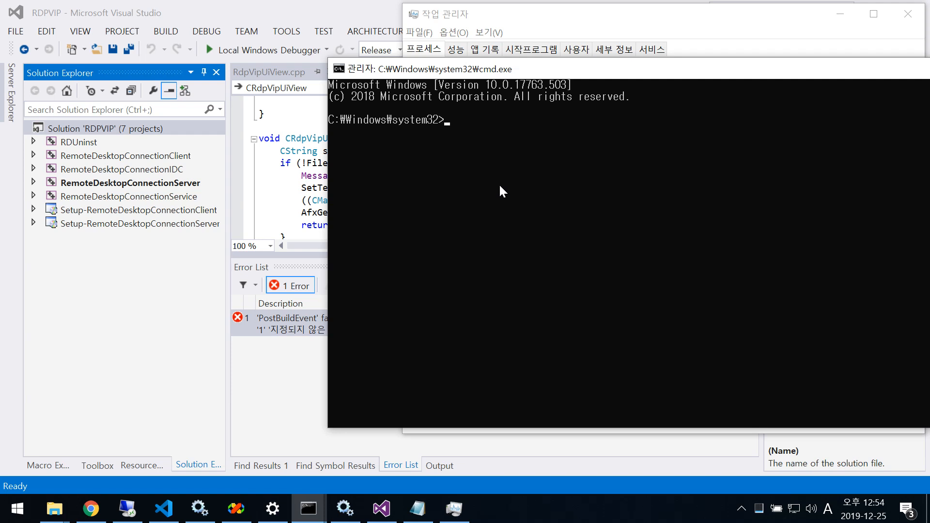
- Change to c:\test and run cscript hello.js, which reports no .js script engine
{"action": "type", "text": "cd c:/t"}
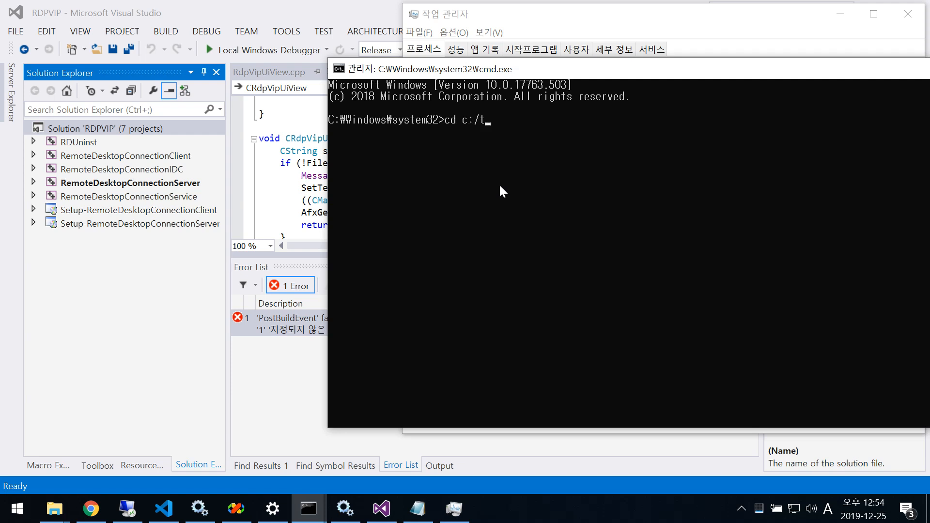
{"action": "key", "text": "Backspace"}
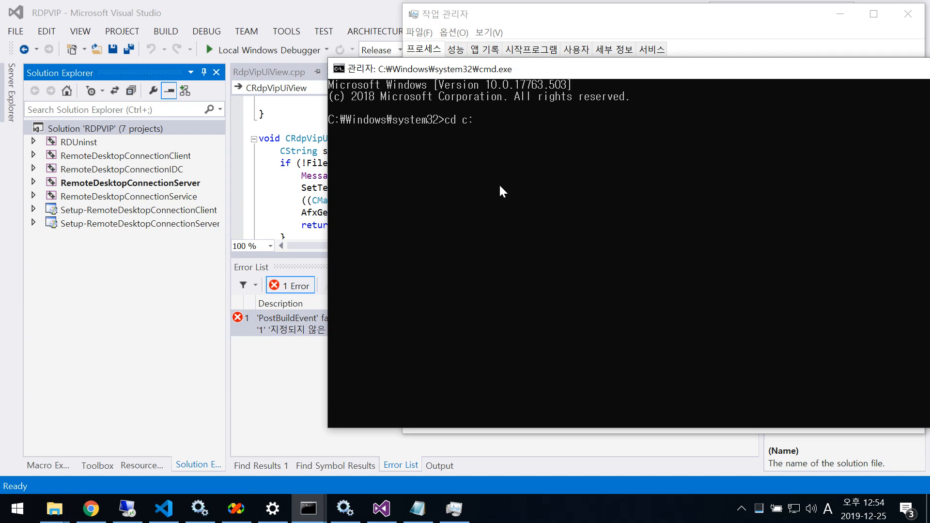
{"action": "type", "text": "\\test"}
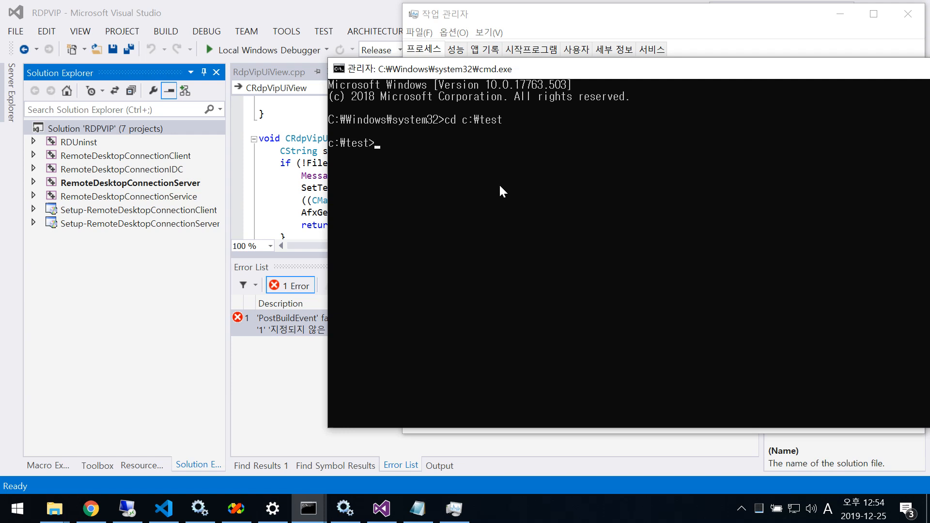
{"action": "type", "text": "cs"}
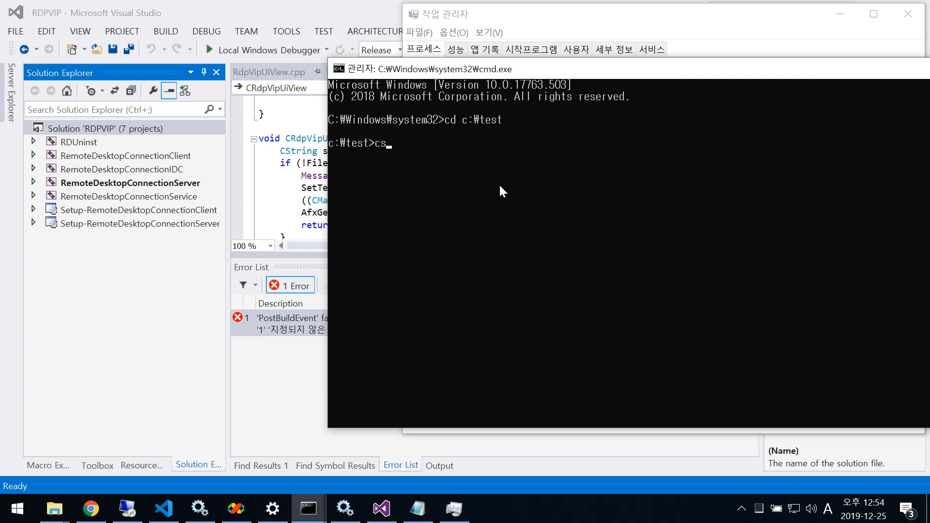
{"action": "type", "text": "ript"}
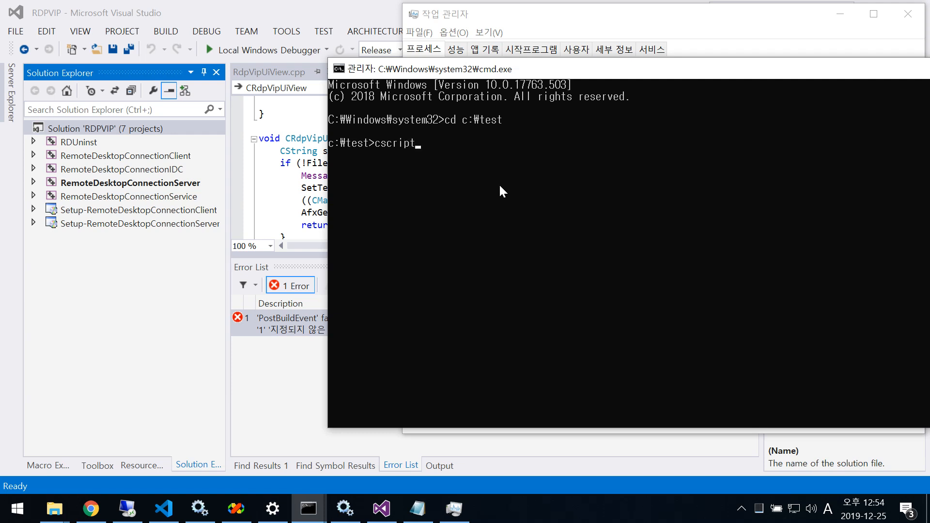
{"action": "type", "text": "hello.js"}
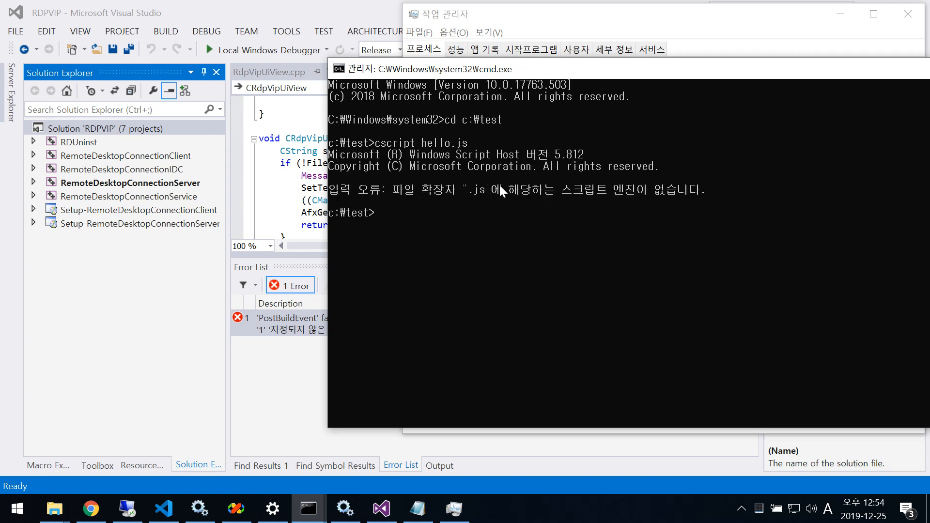
- Run assoc .js=JSFile, then test again with cscript hello.js
{"action": "type", "text": "a"}
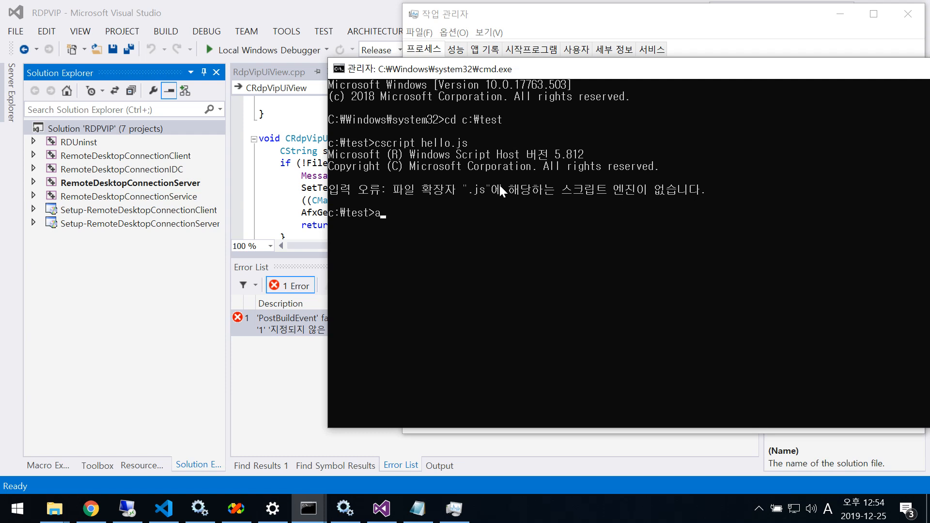
{"action": "type", "text": "ssoc"}
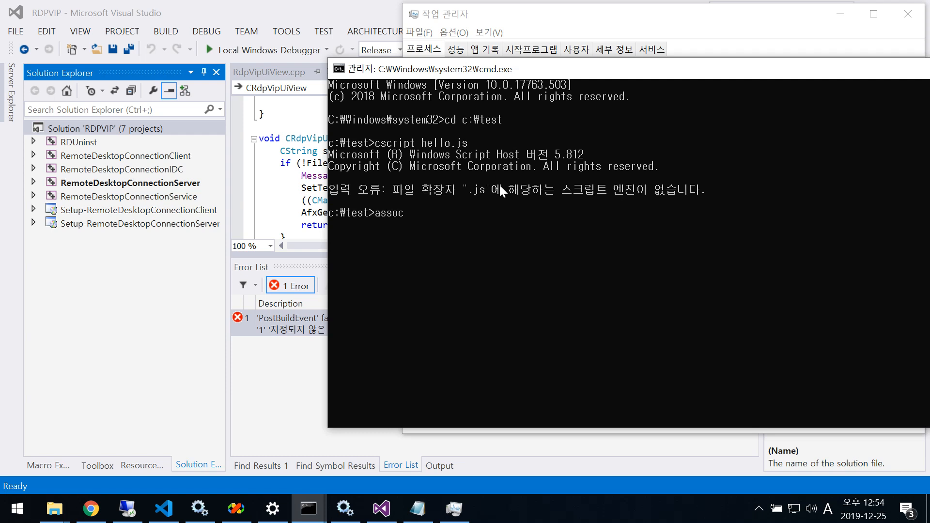
{"action": "type", "text": ".js"}
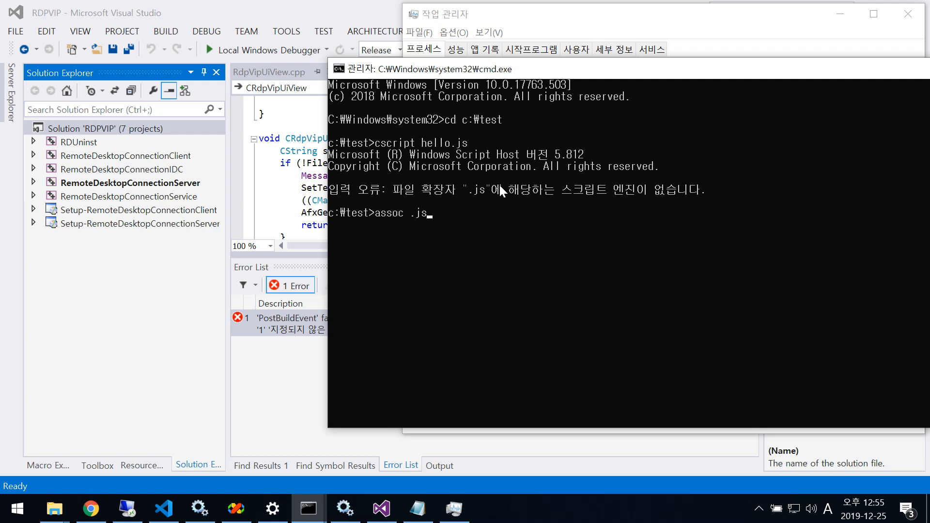
{"action": "type", "text": "="}
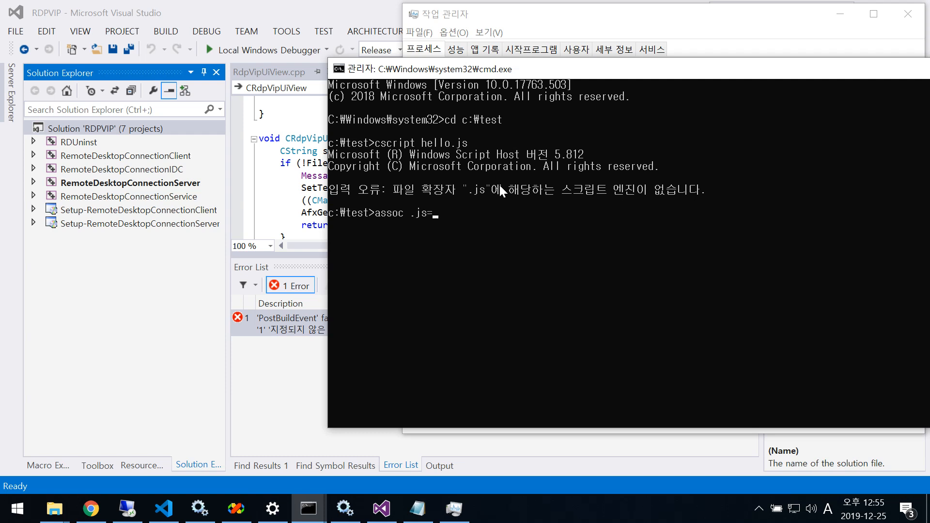
{"action": "type", "text": "JSFile"}
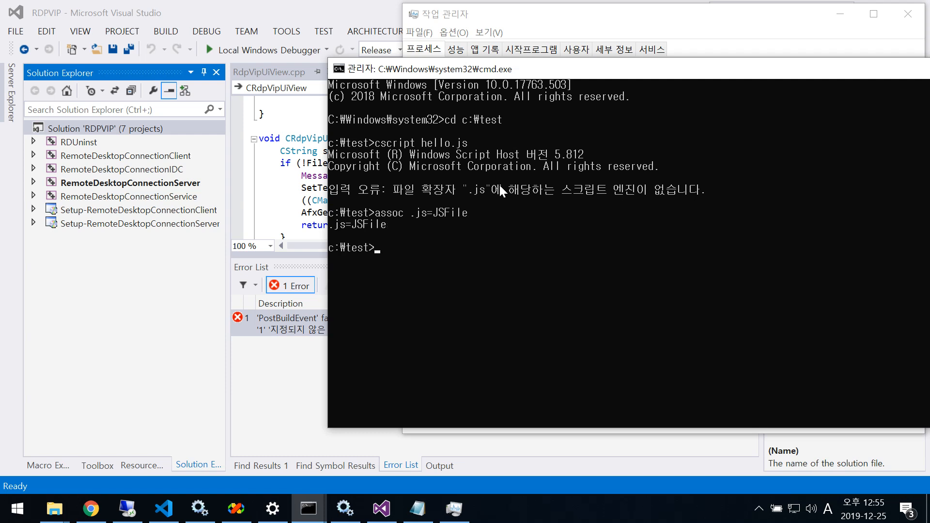
{"action": "type", "text": "cscript hello.js"}
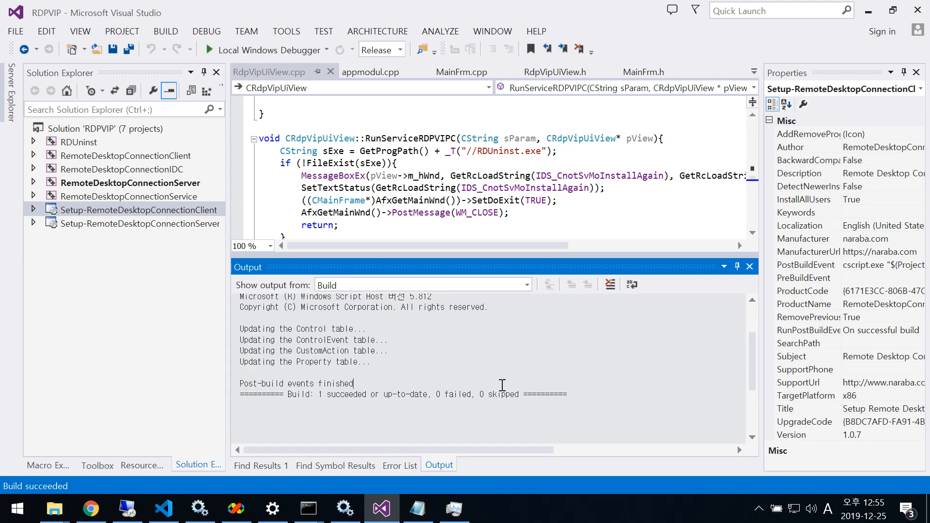
{"action": "mouse_move", "coordinate": [596, 391]}
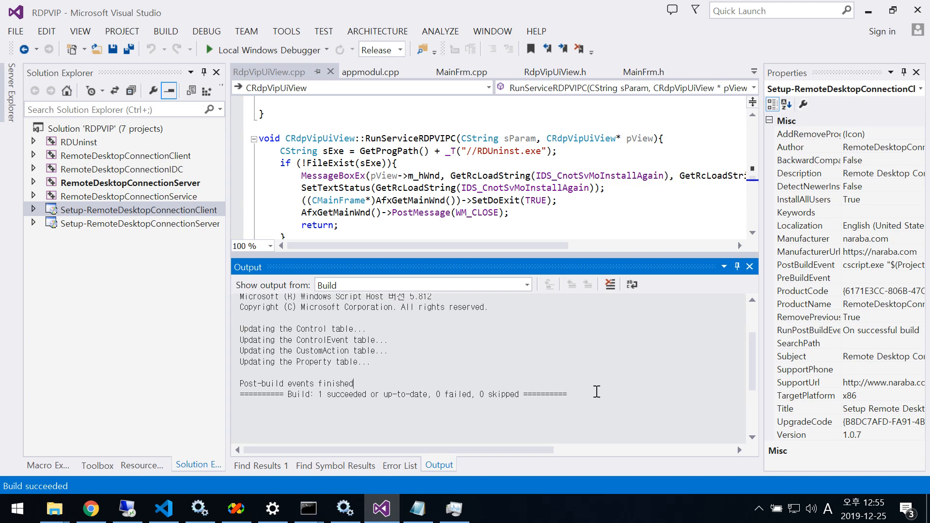
{"action": "mouse_move", "coordinate": [619, 397]}
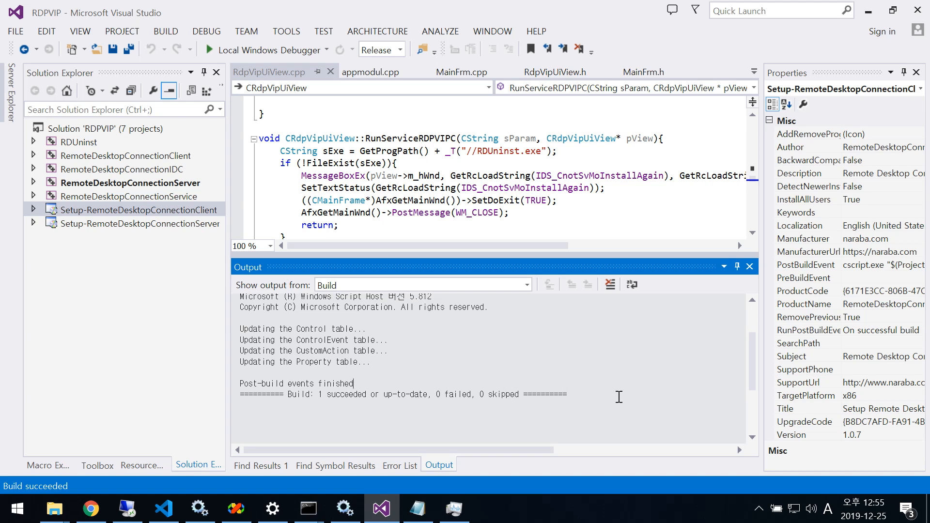